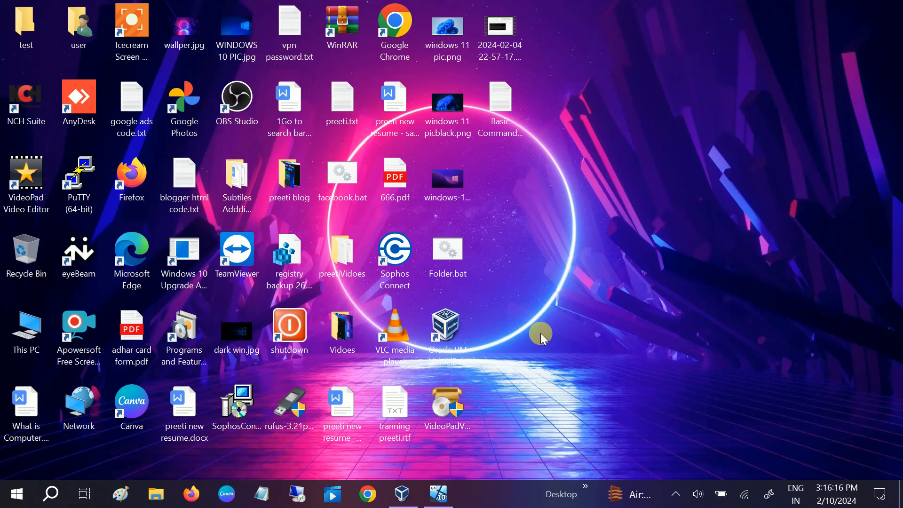
mouse_move(455, 289)
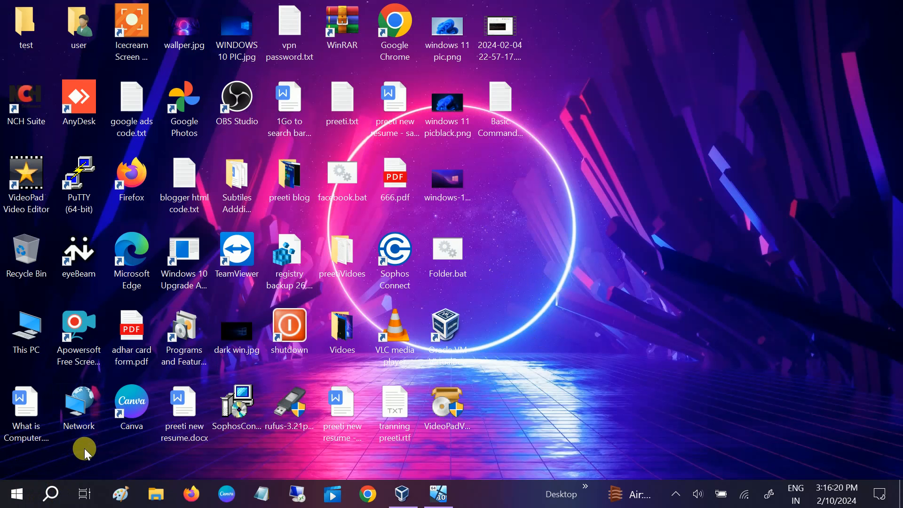
mouse_move(68, 460)
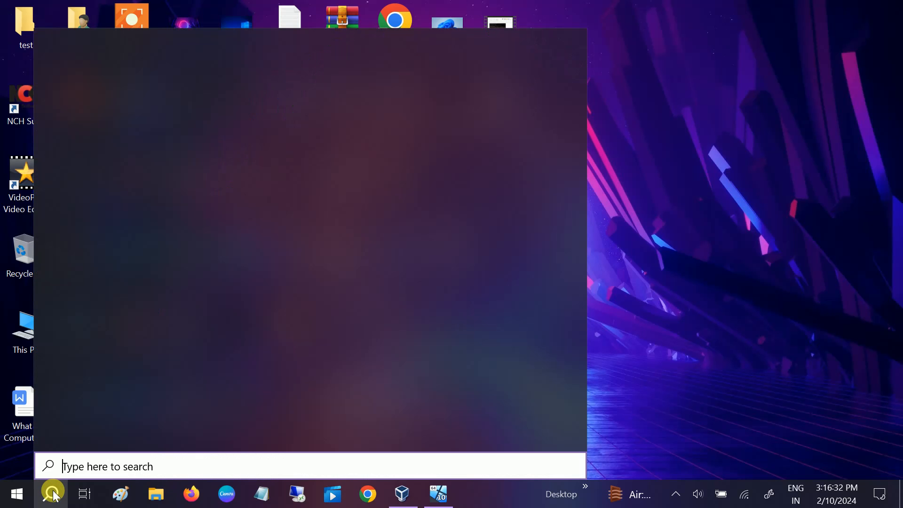
Search Windows for 'cmd' and launch Command Prompt as administrator.
text(cmd)
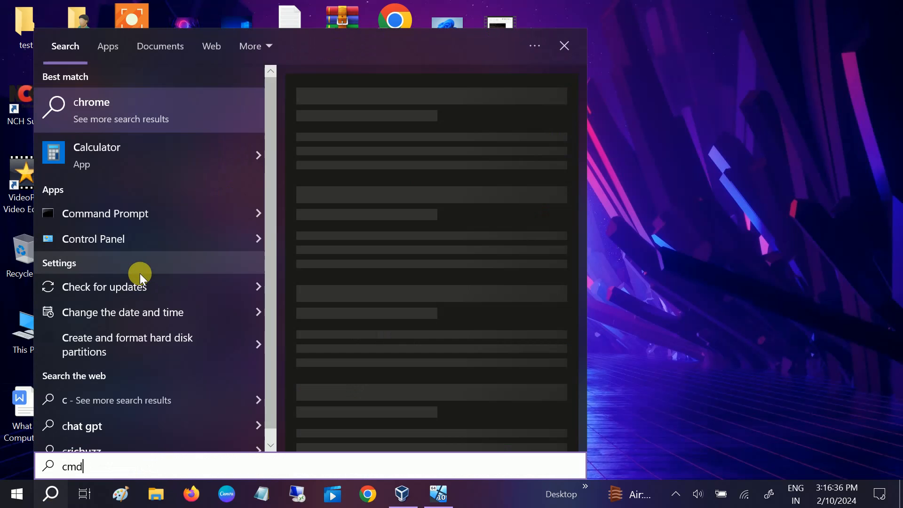
text(cmd)
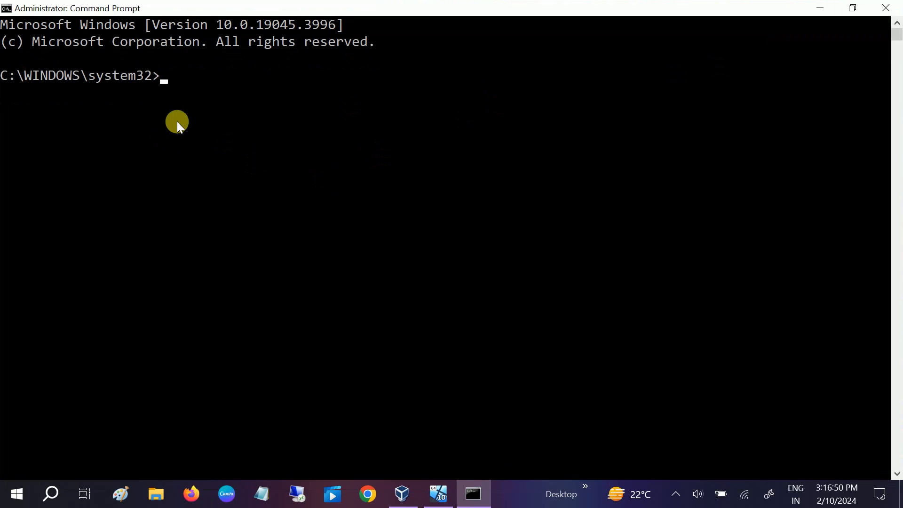
Run chkdsk /f /r, which reports the drive is in use.
text(c)
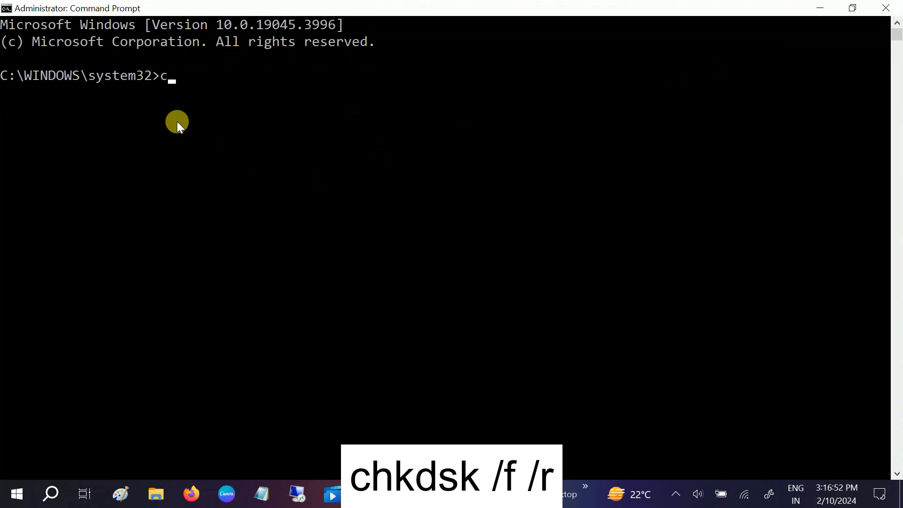
text(hkdsk /f)
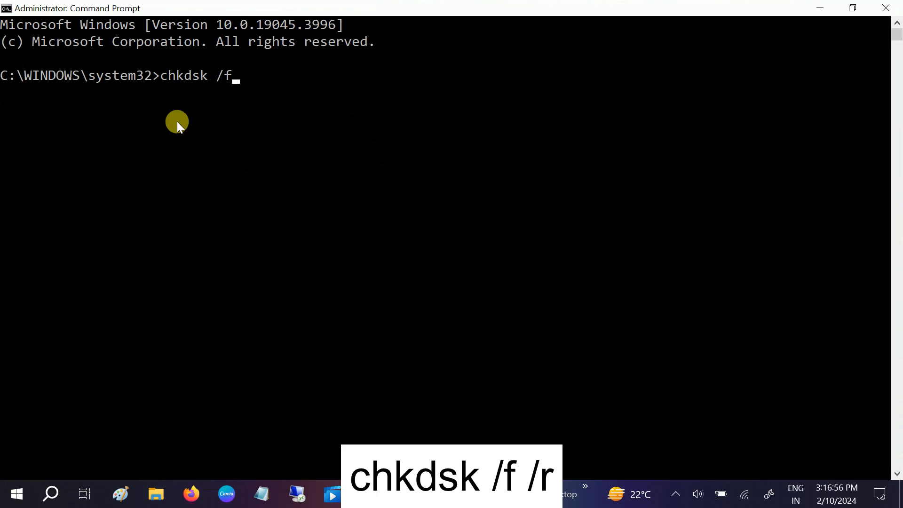
text(/r)
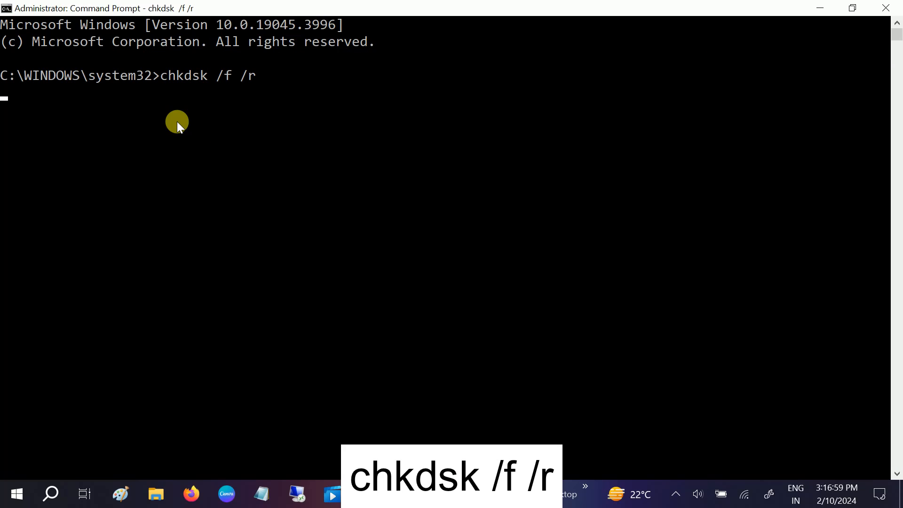
key(enter)
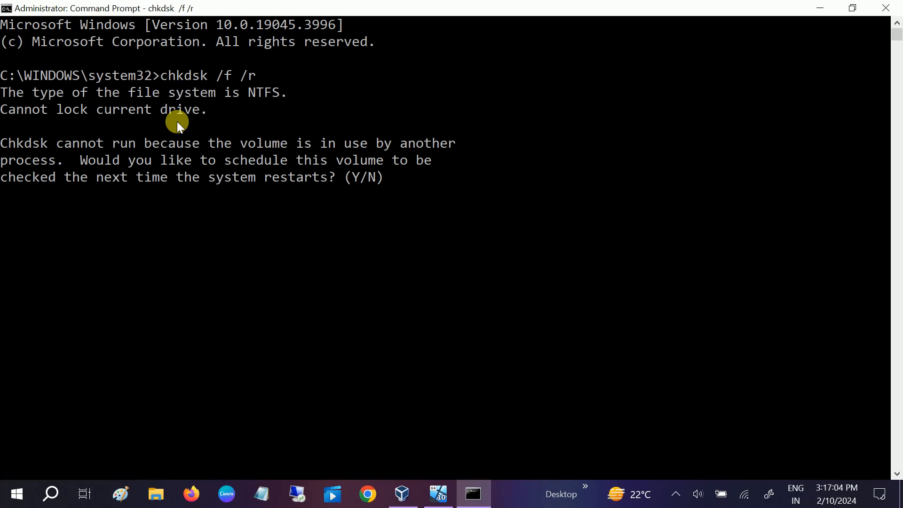
mouse_move(255, 206)
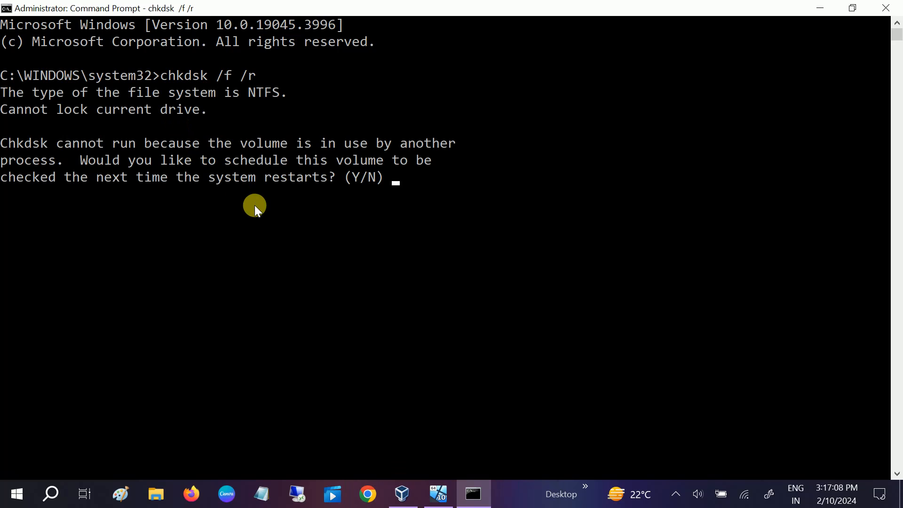
Answer 'y' to schedule the volume check for the next restart.
text(y)
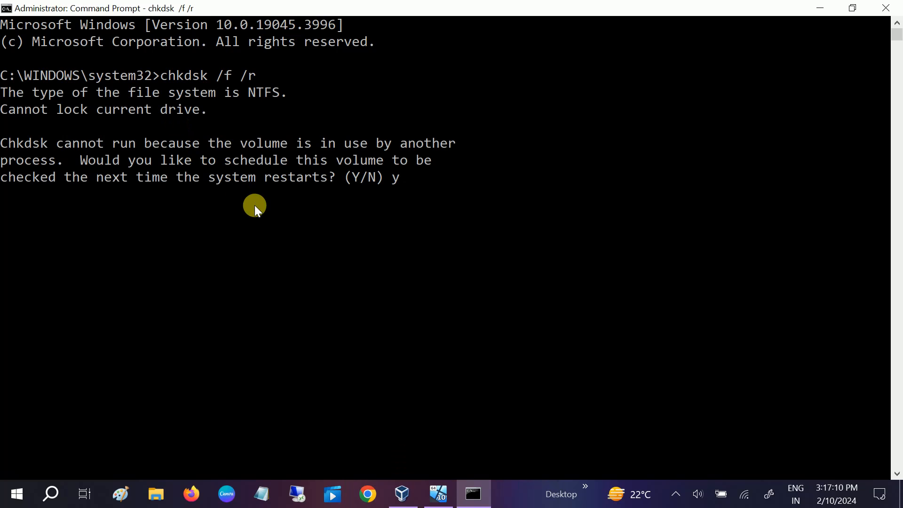
key(enter)
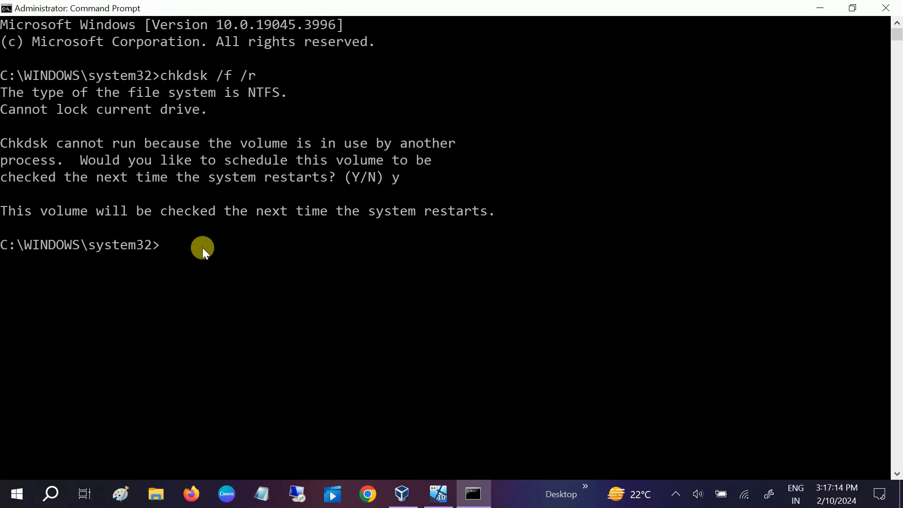
mouse_move(171, 272)
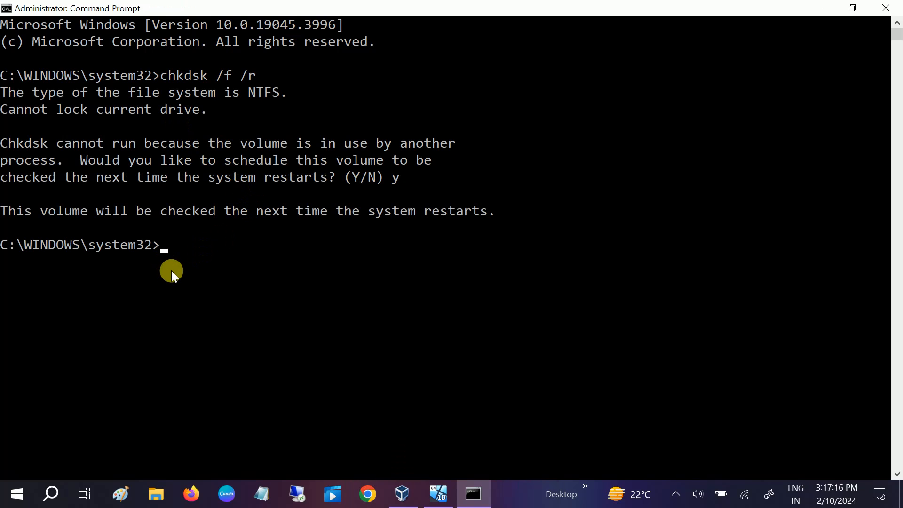
mouse_move(212, 266)
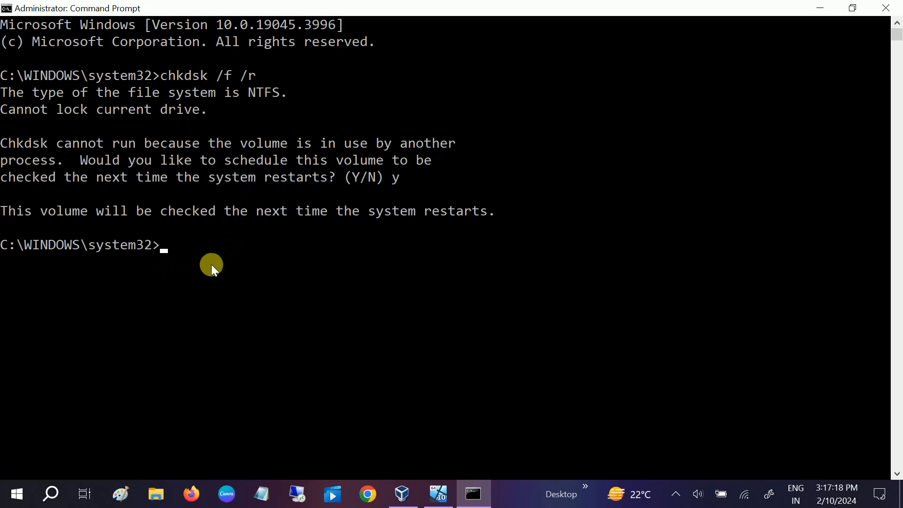